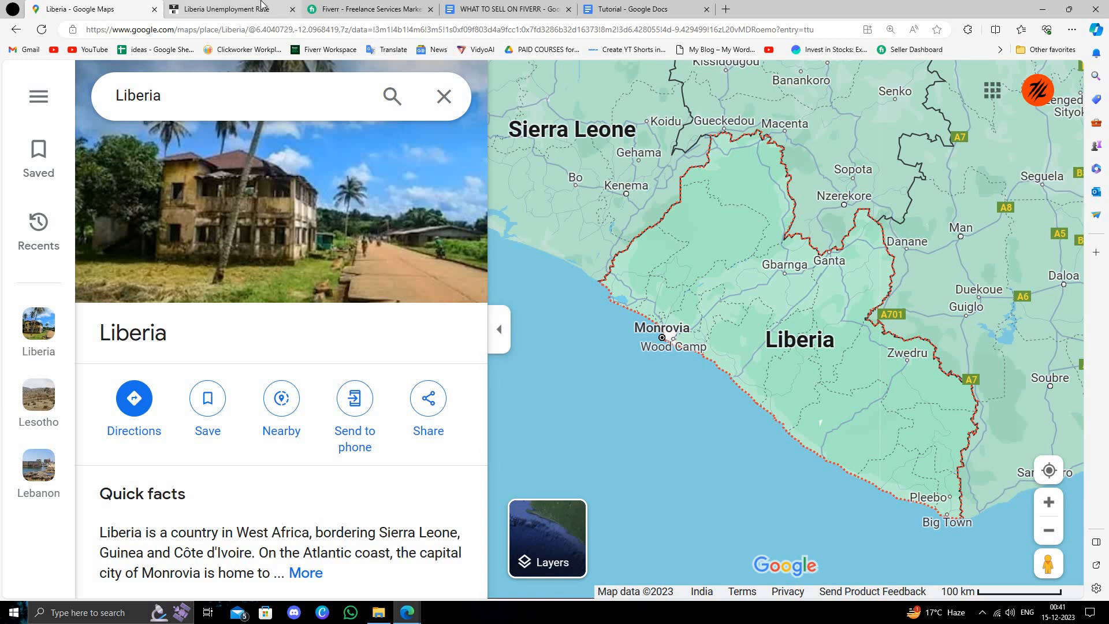
Step: View Liberia's unemployment rate chart ending at 3.6 percent for 2022, then move to Fiverr
{"action": "left_click", "coordinate": [226, 9]}
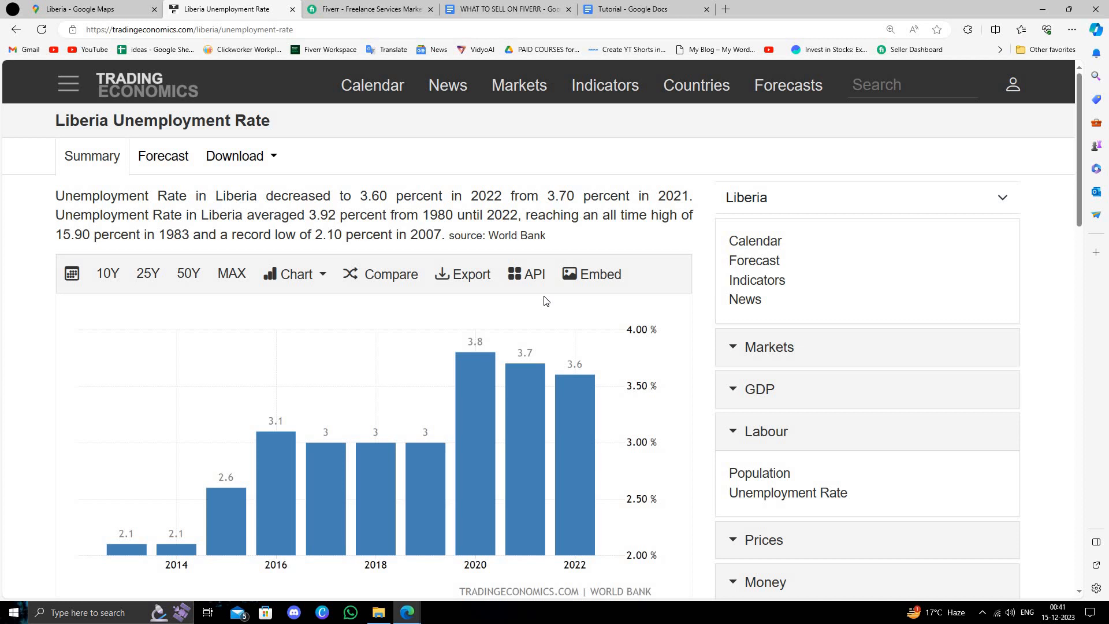
{"action": "mouse_move", "coordinate": [598, 240]}
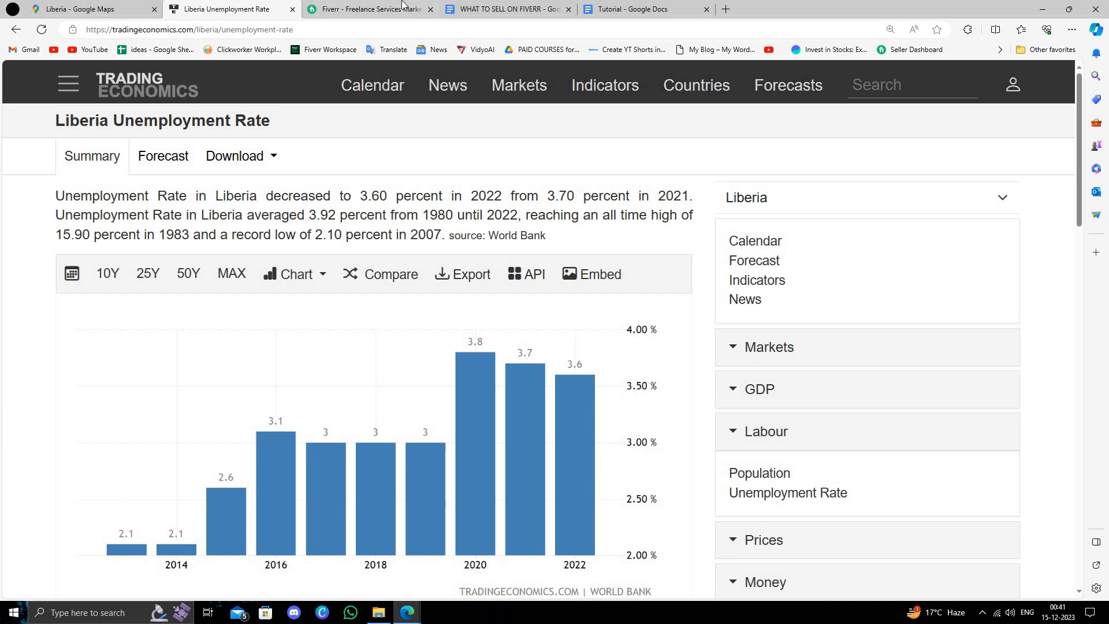
{"action": "left_click", "coordinate": [373, 9]}
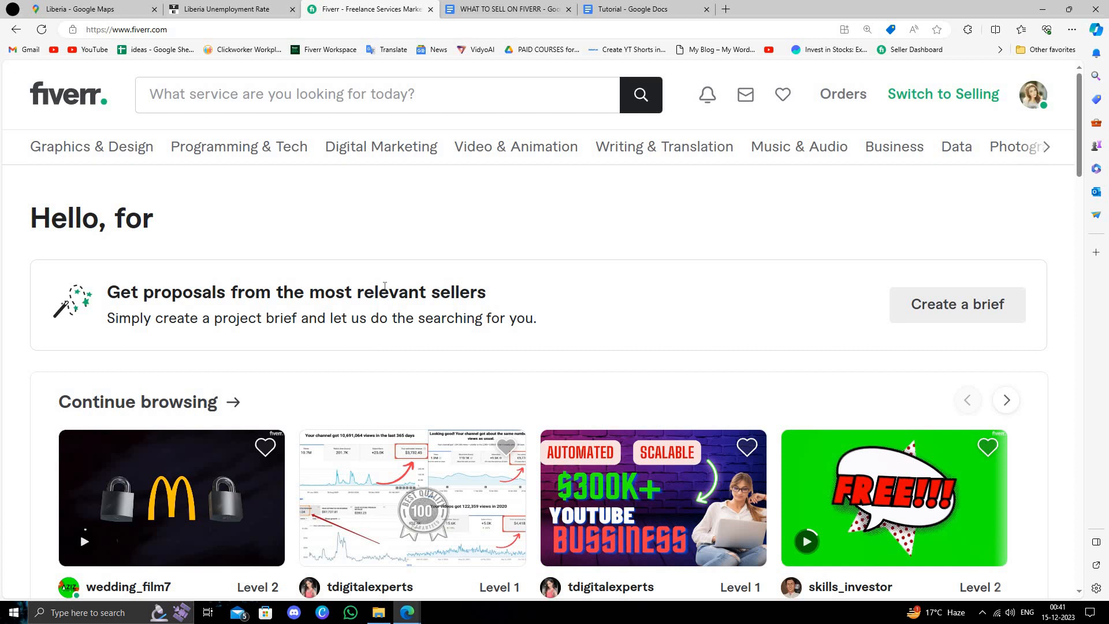
{"action": "mouse_move", "coordinate": [376, 281]}
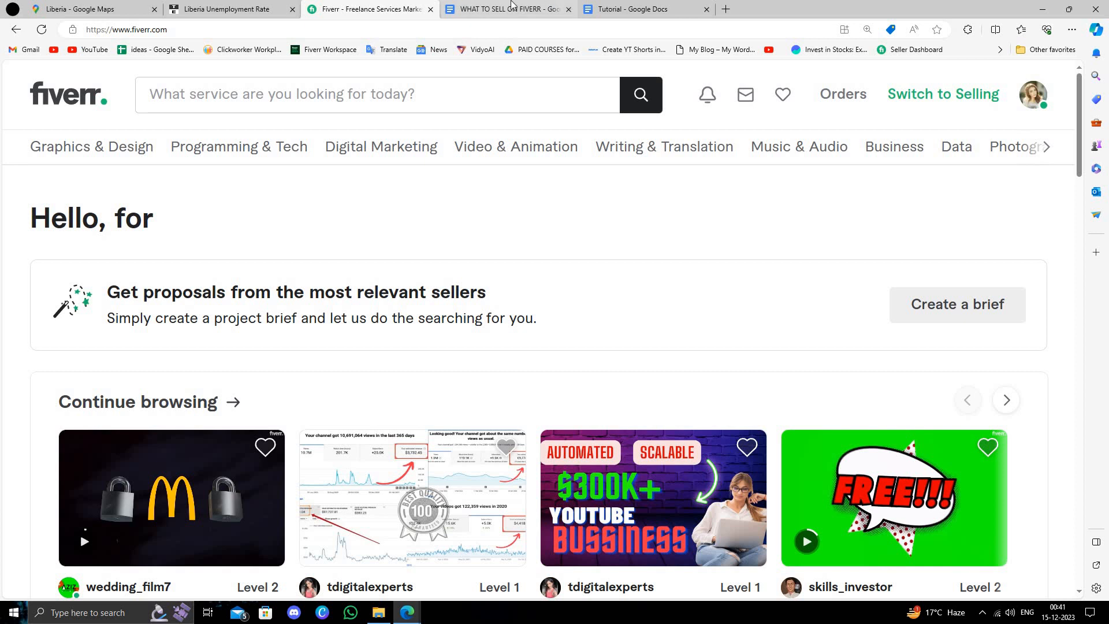
Step: Revisit the Liberia unemployment page, then bring up the 'What to Sell on Fiverr' Google Doc
{"action": "left_click", "coordinate": [229, 9]}
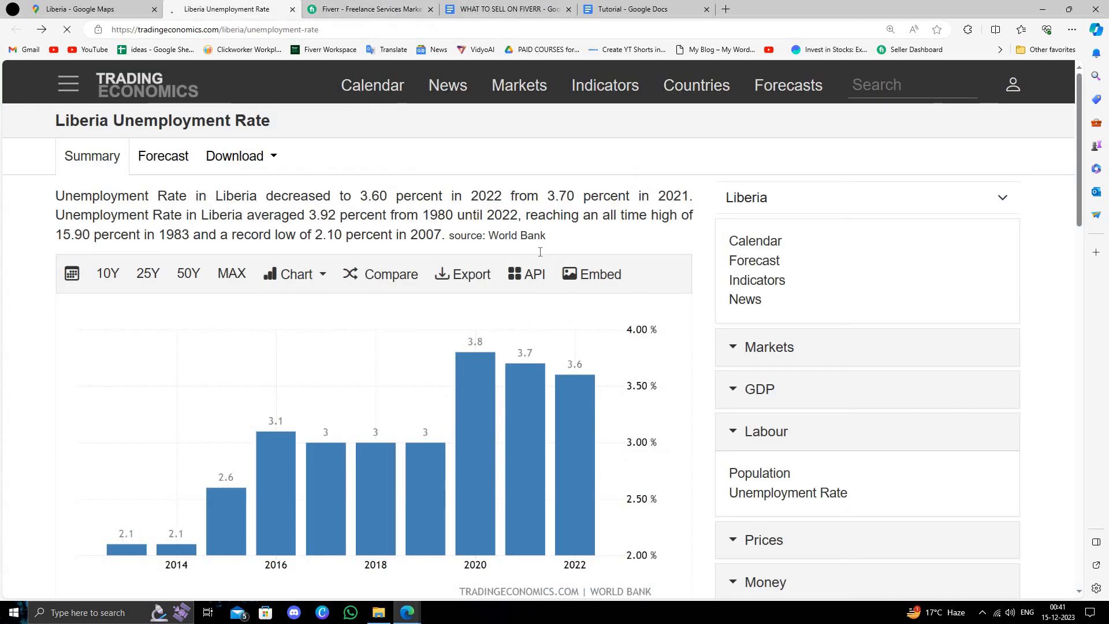
{"action": "left_click", "coordinate": [499, 9]}
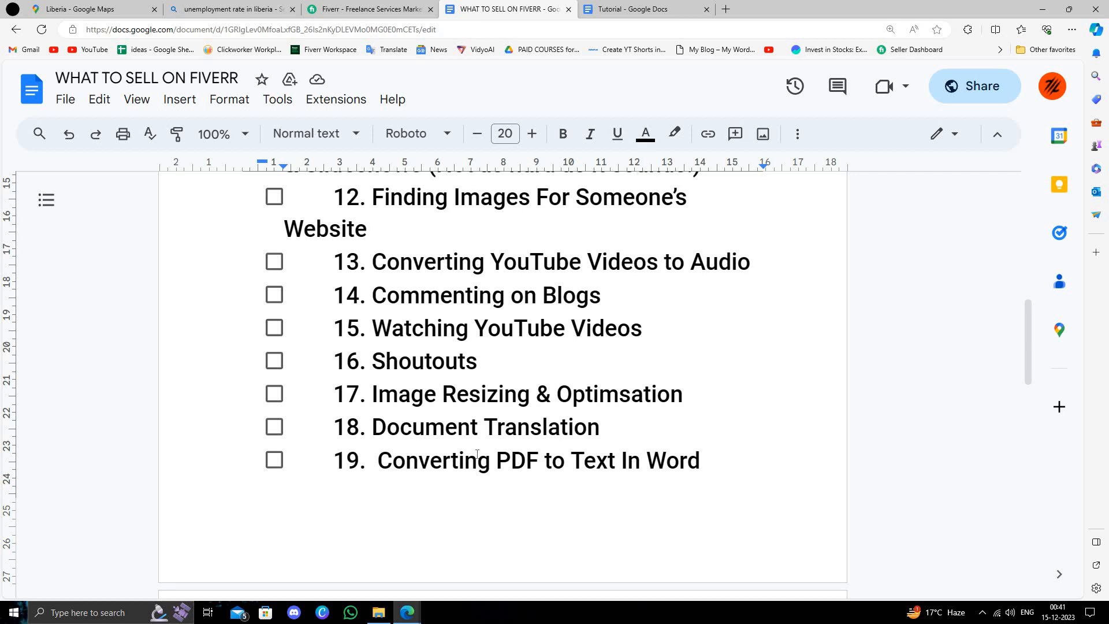
Step: Scroll the checklist of services to its title and first items, then return to the Fiverr home page
{"action": "scroll", "scroll_direction": "up", "scroll_amount": 3}
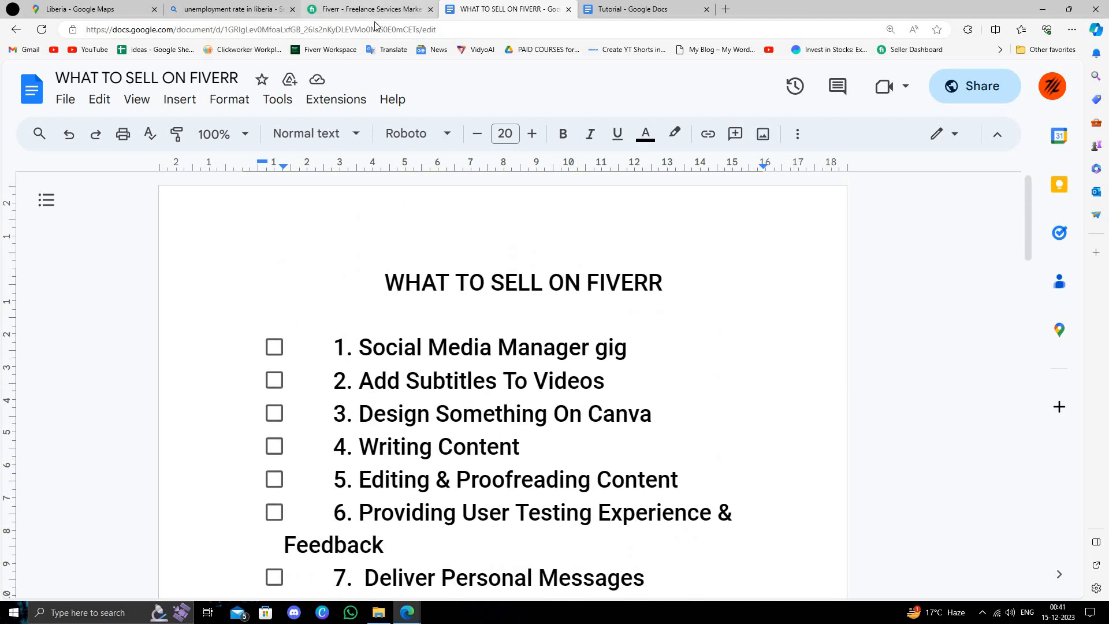
{"action": "left_click", "coordinate": [372, 9]}
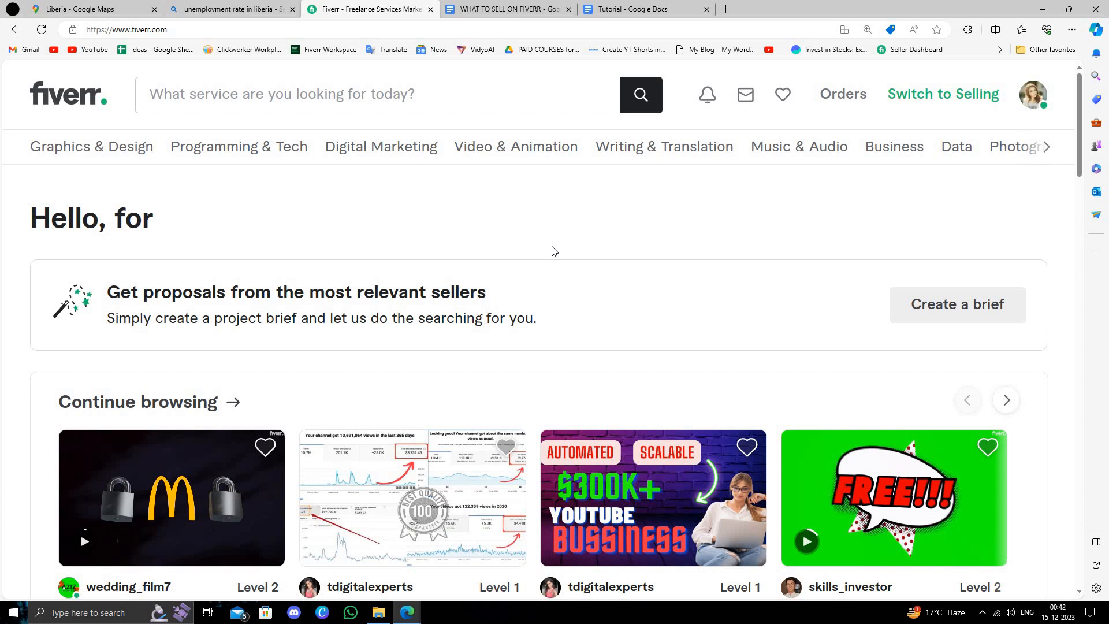
{"action": "mouse_move", "coordinate": [565, 238]}
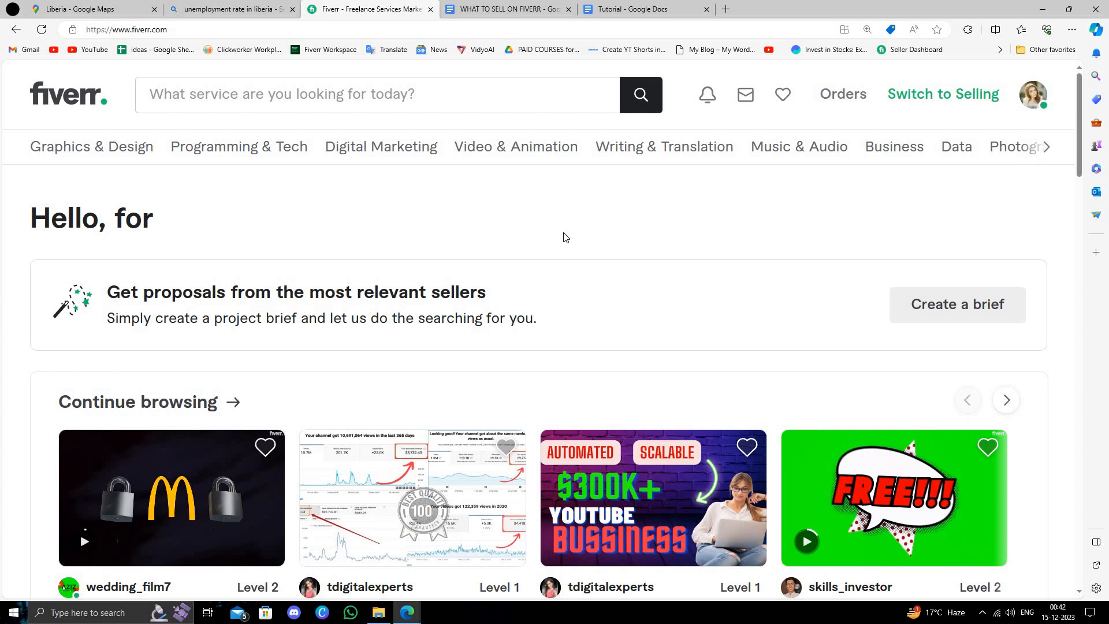
{"action": "mouse_move", "coordinate": [548, 266]}
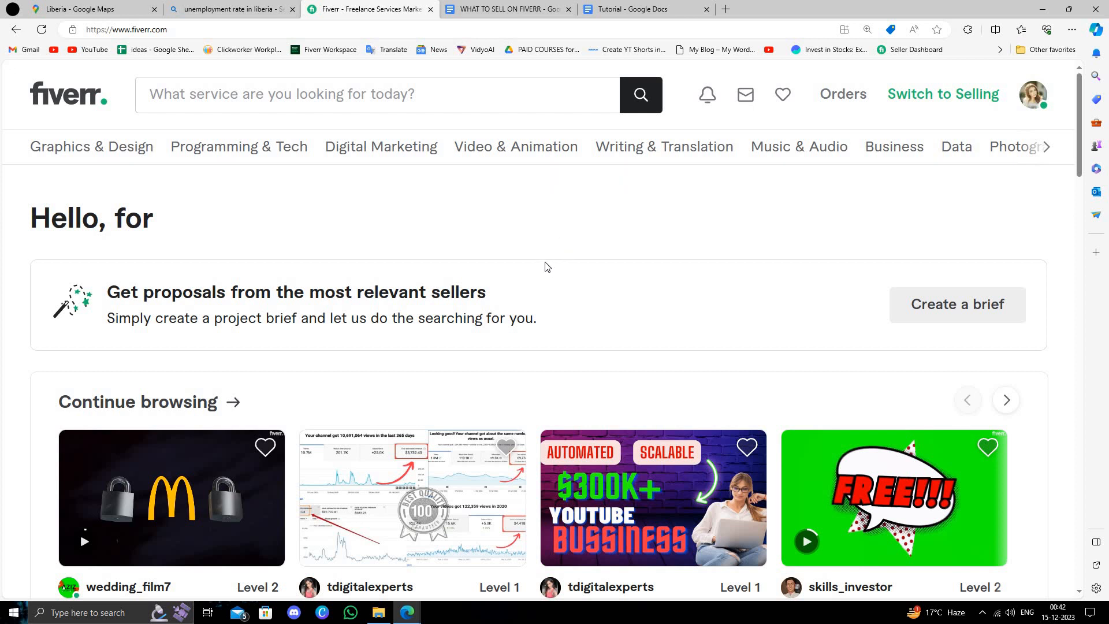
{"action": "mouse_move", "coordinate": [545, 269]}
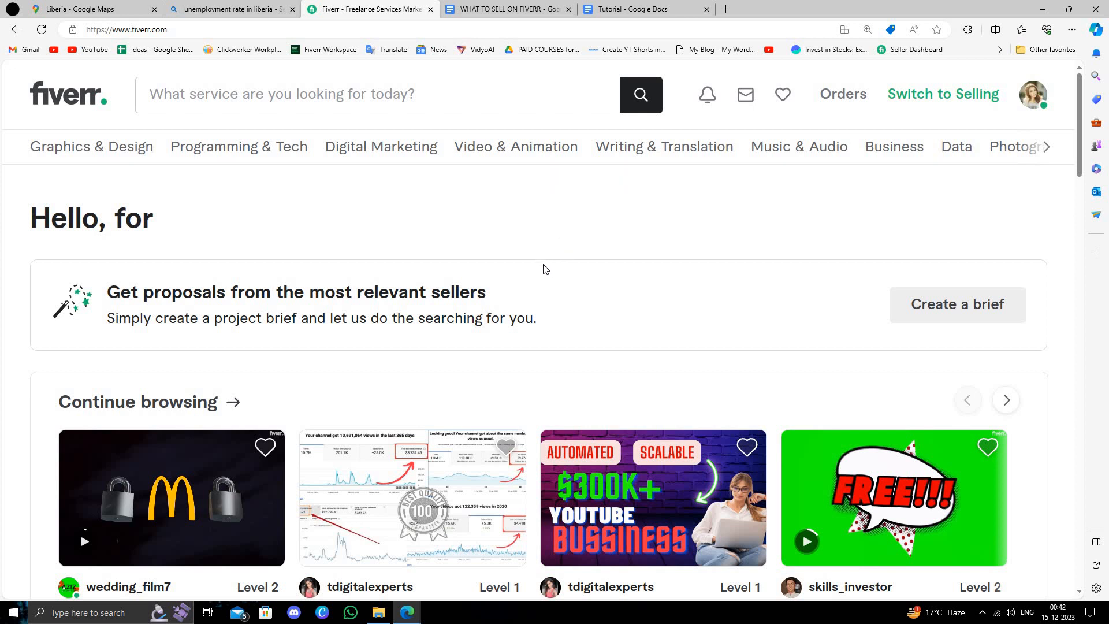